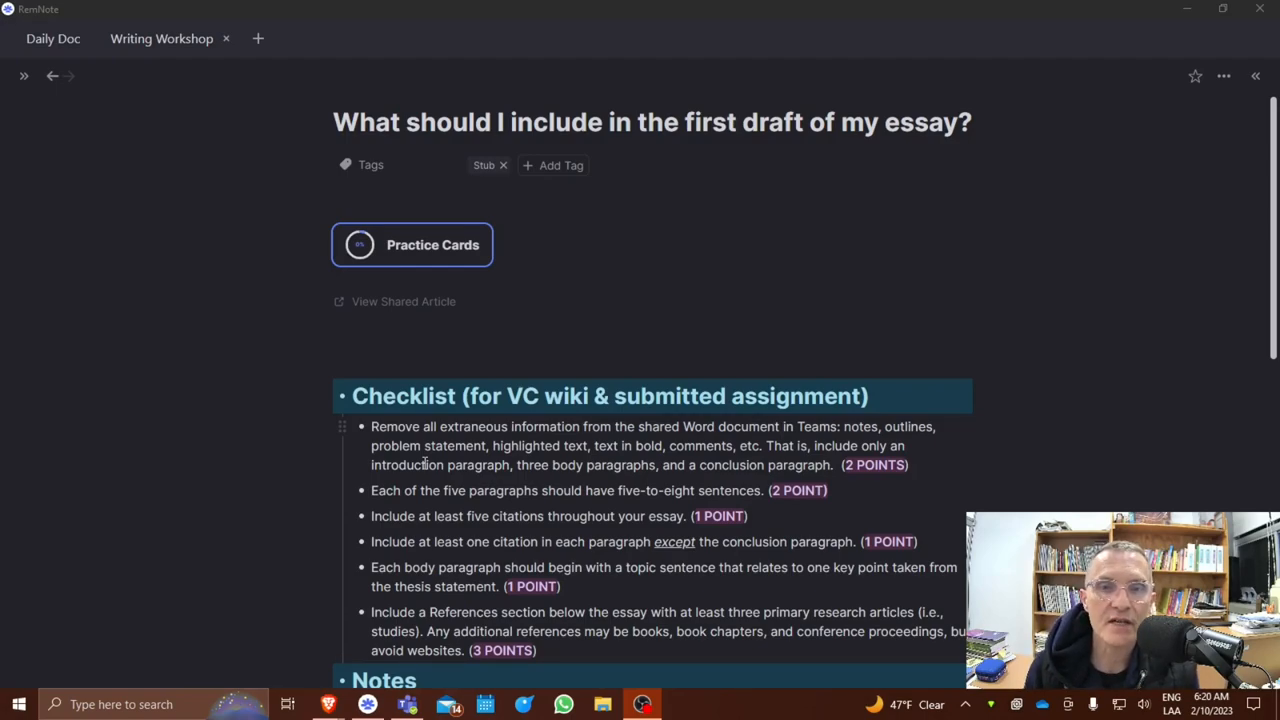
scroll(down, 3)
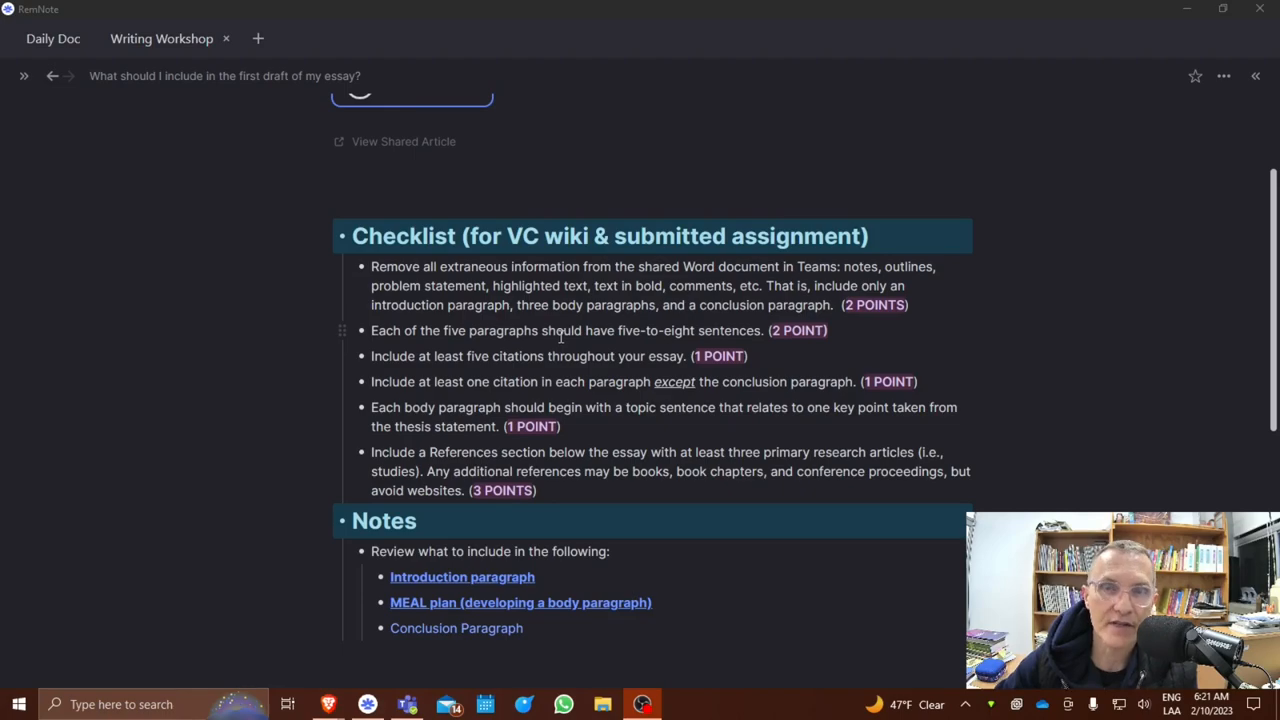
mouse_move(456, 404)
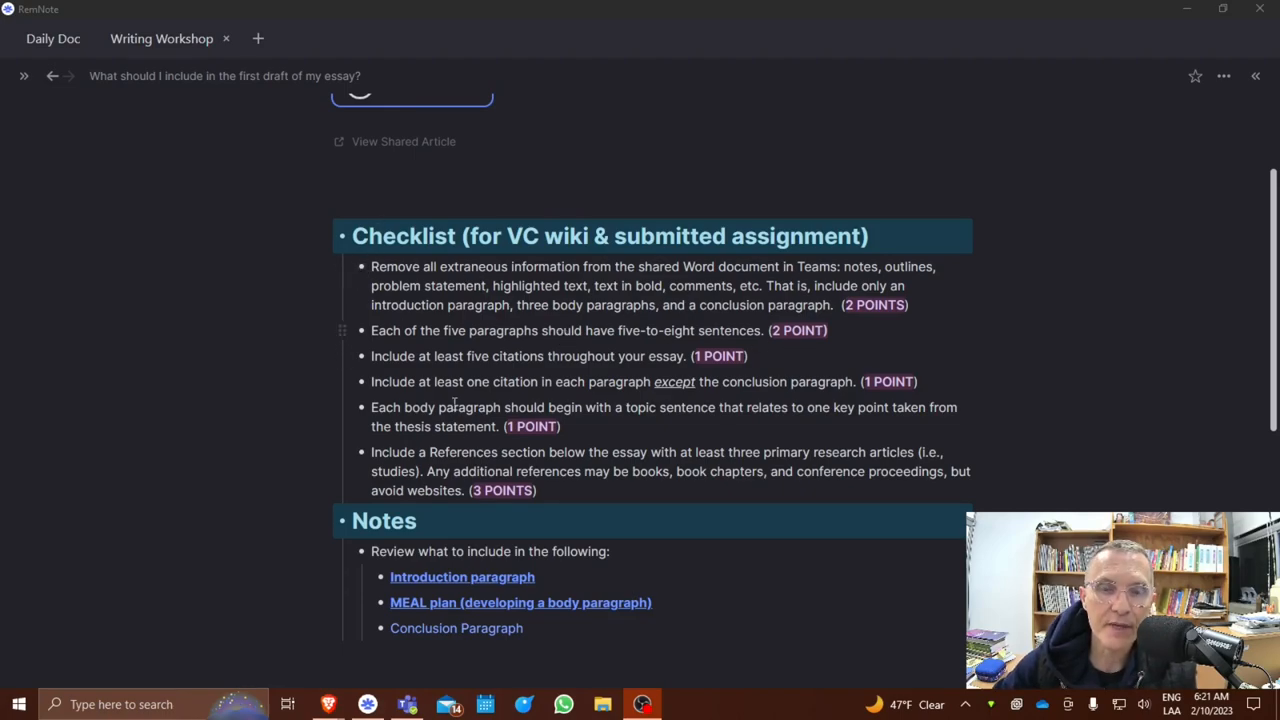